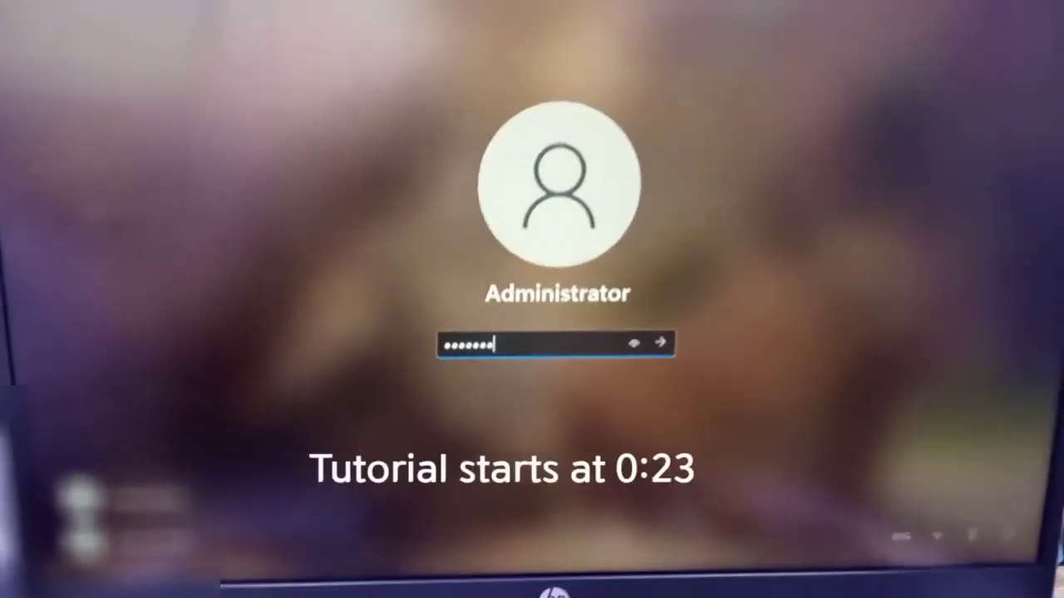
After a wrong password and a failed reset attempt needing removable media, restart the PC.
text(•••)
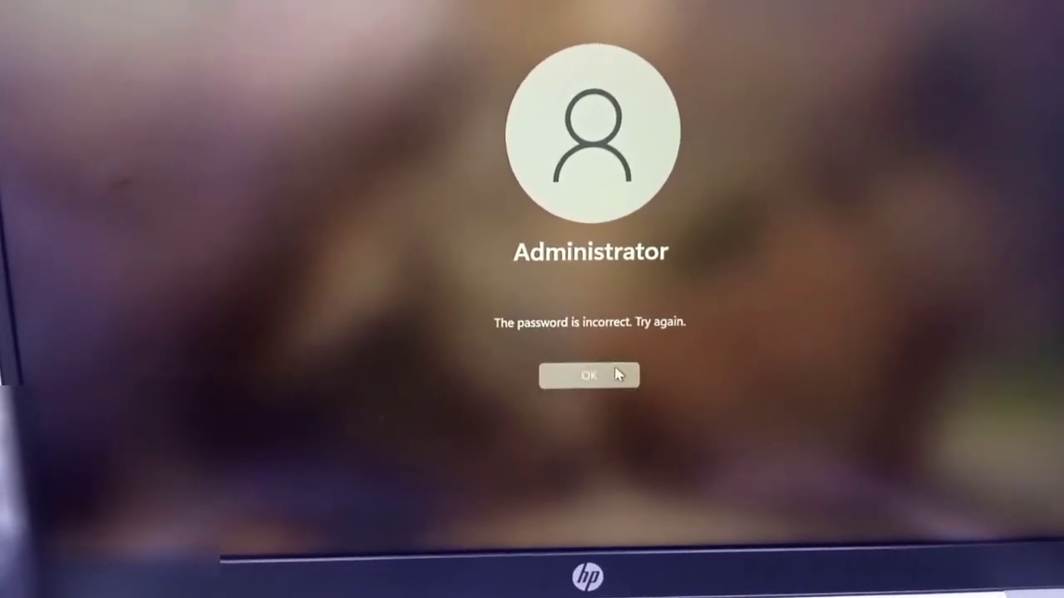
click(588, 374)
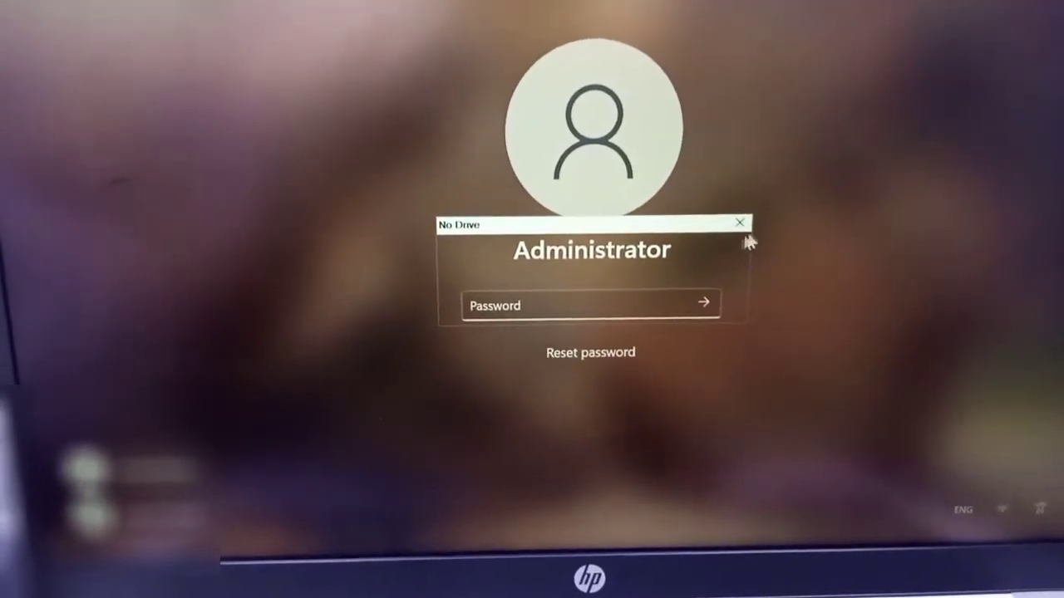
click(590, 352)
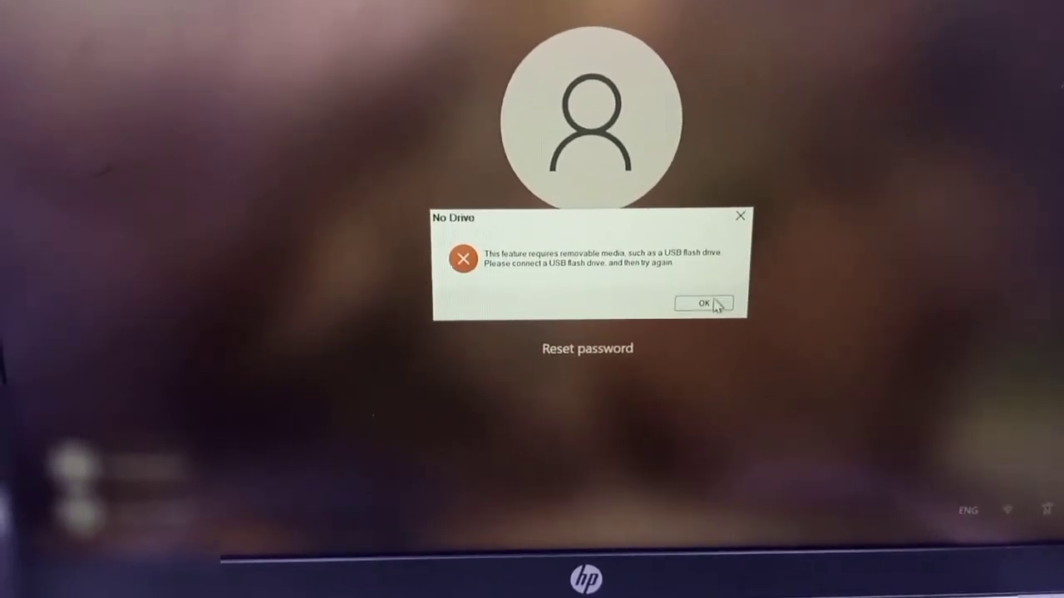
click(703, 302)
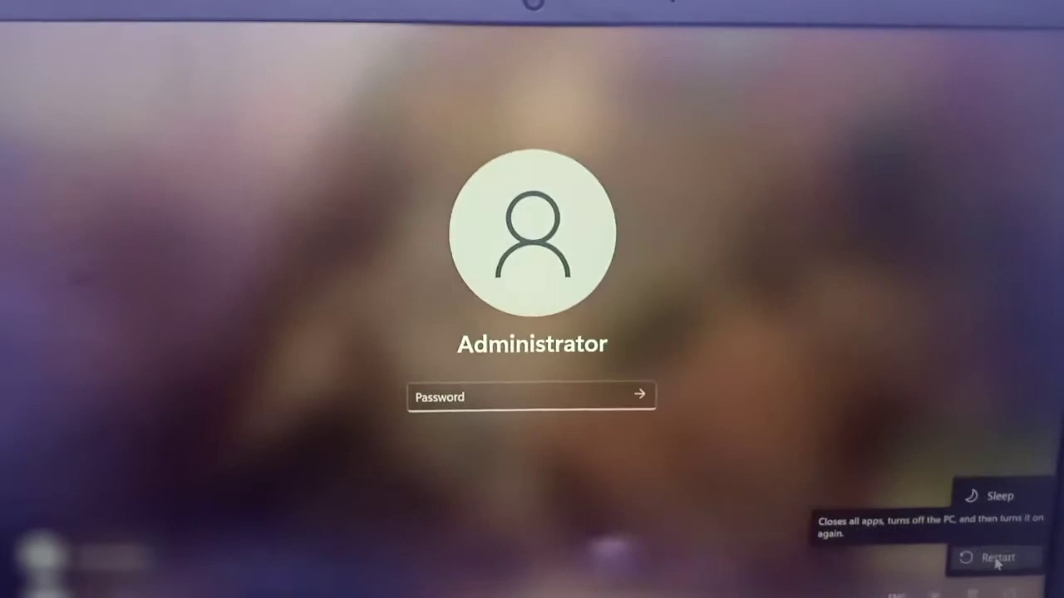
click(997, 558)
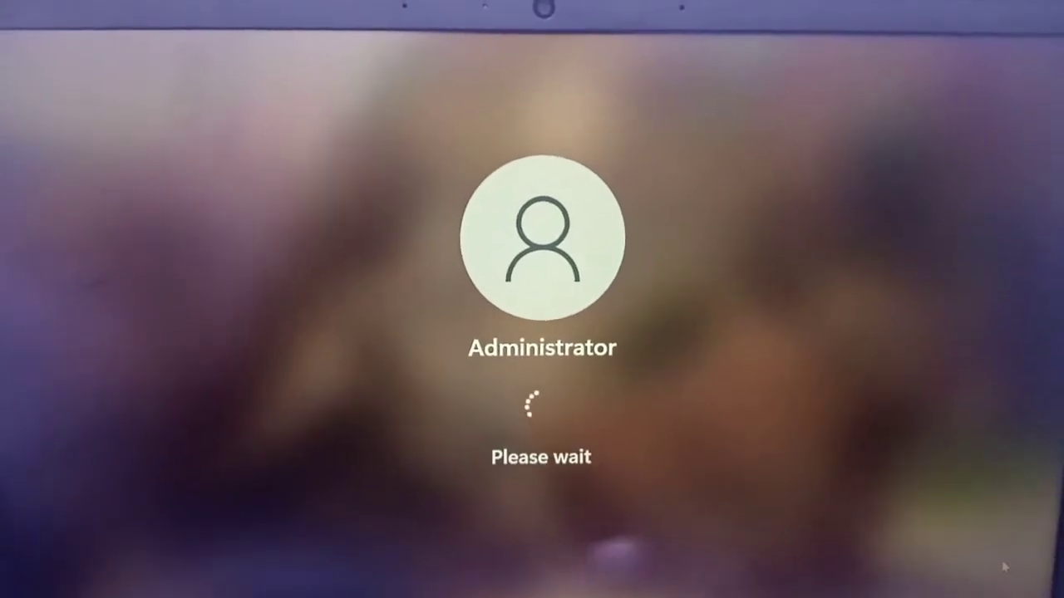